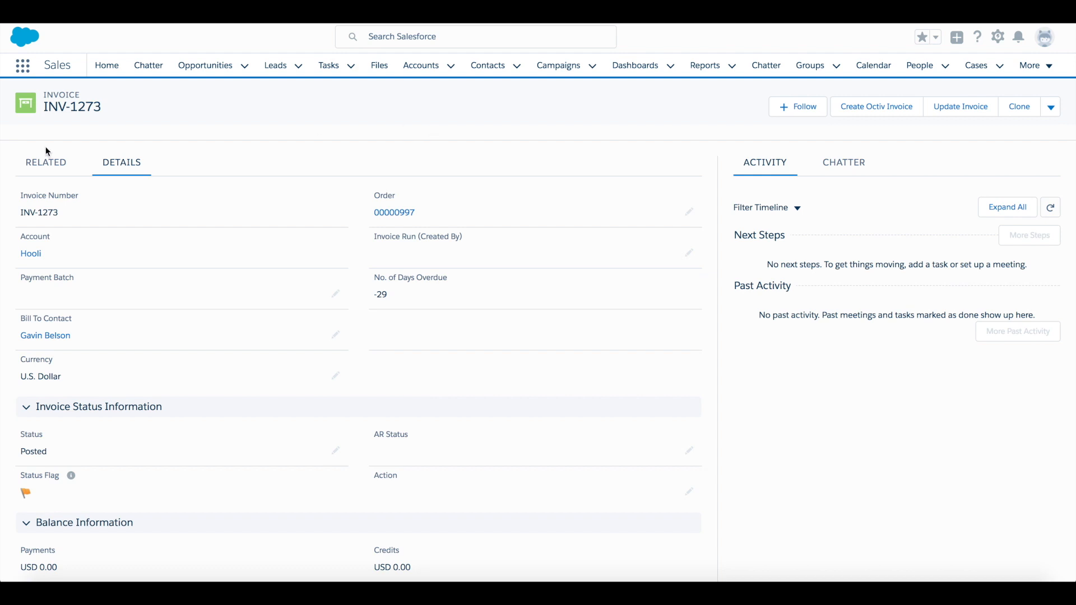
# Step: Review the INV-1273 record's product lines and field details, then create an Octiv invoice from it
pyautogui.click(46, 161)
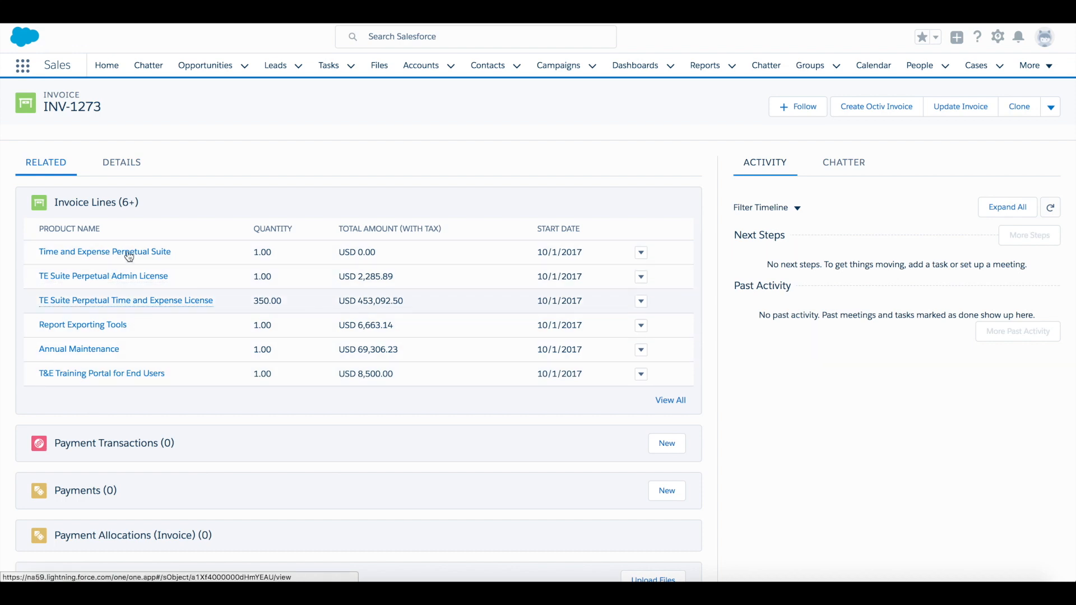
pyautogui.click(121, 162)
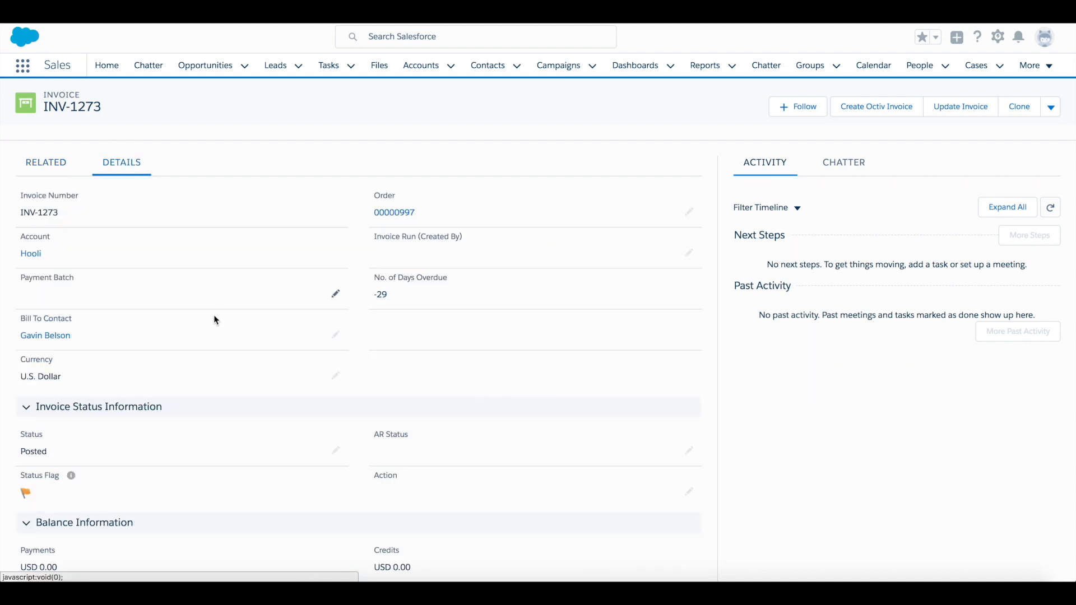
pyautogui.scroll(-3)
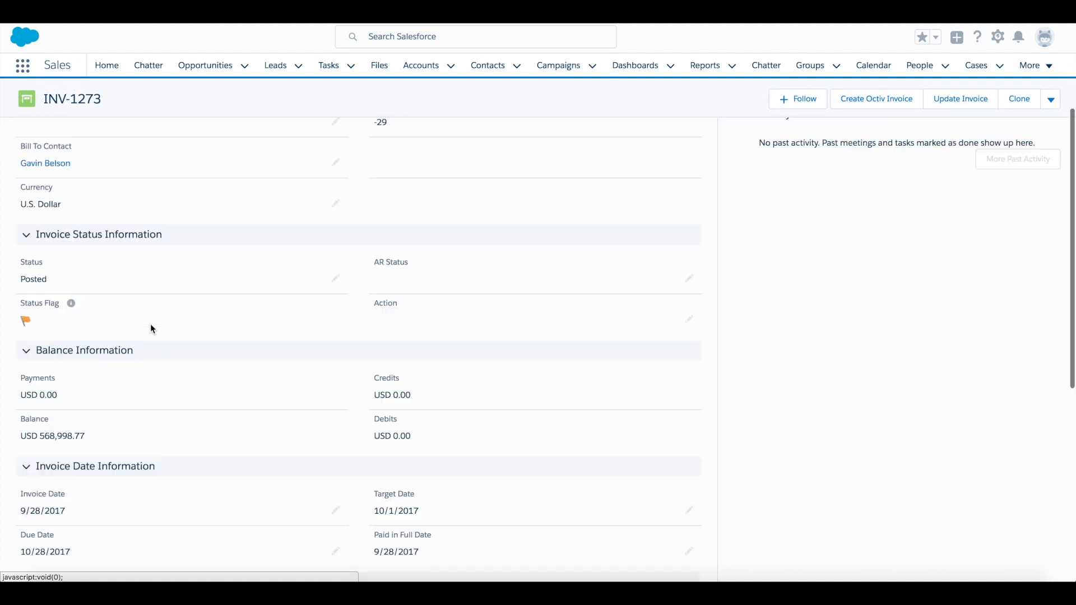
pyautogui.scroll(-3)
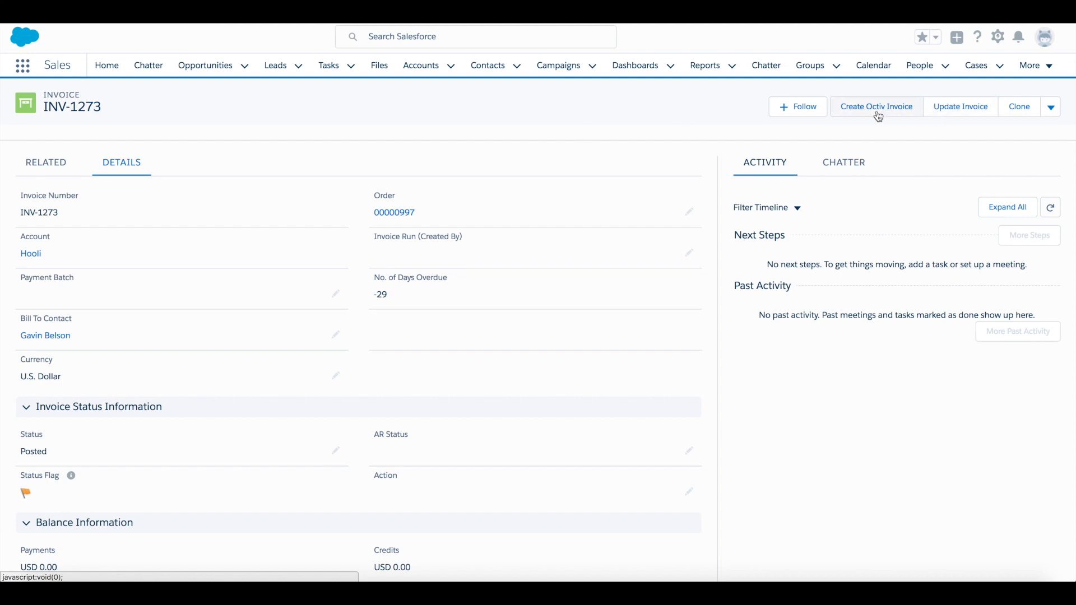
pyautogui.click(875, 107)
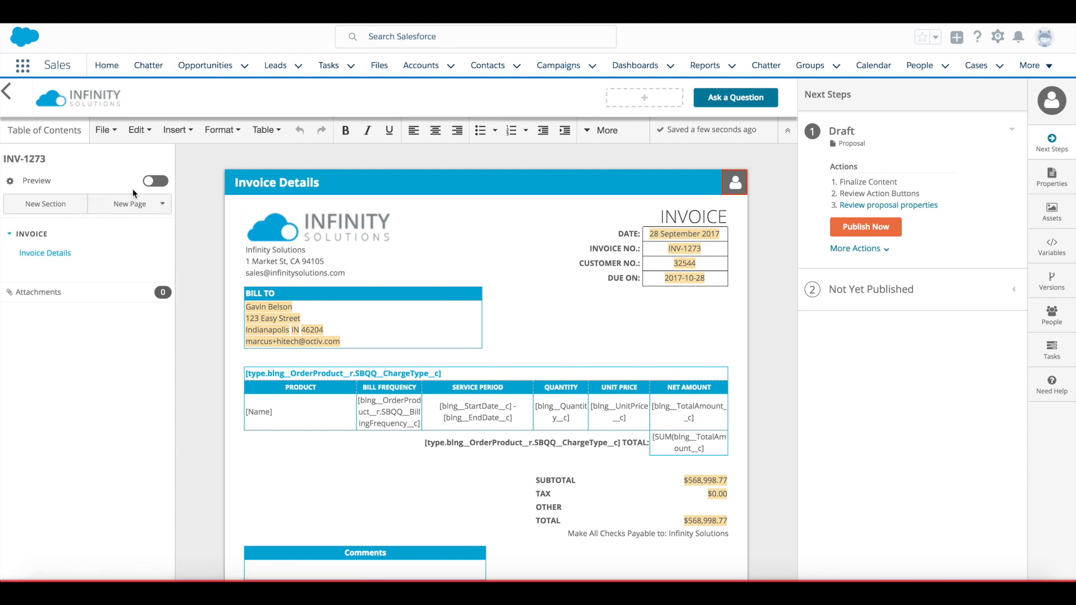
# Step: Preview the draft invoice with real line-item data filled in, totalling $568,998.77, then leave preview
pyautogui.click(154, 180)
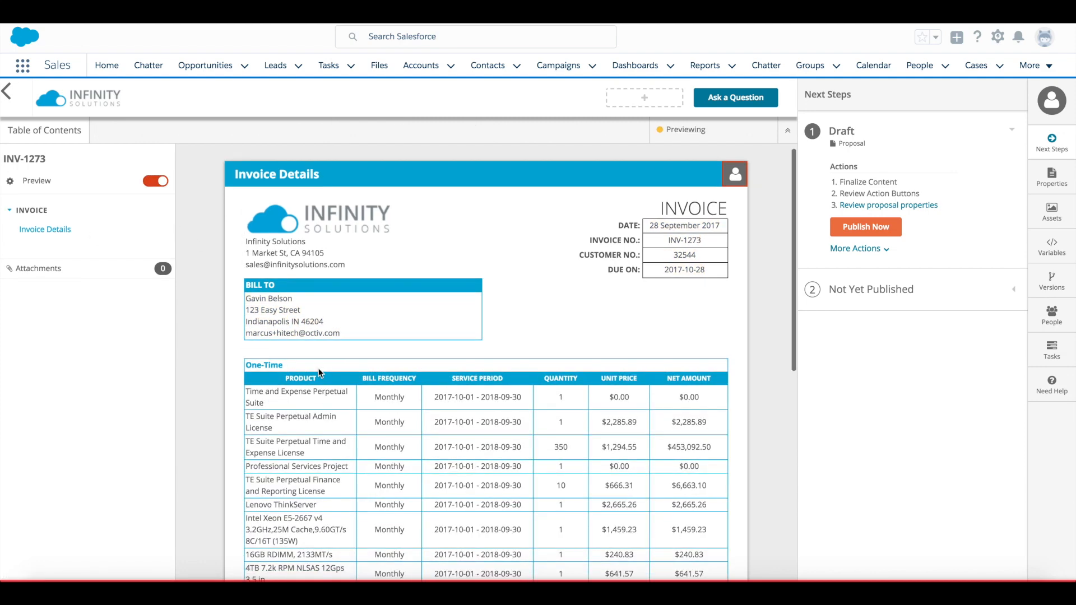
pyautogui.scroll(-3)
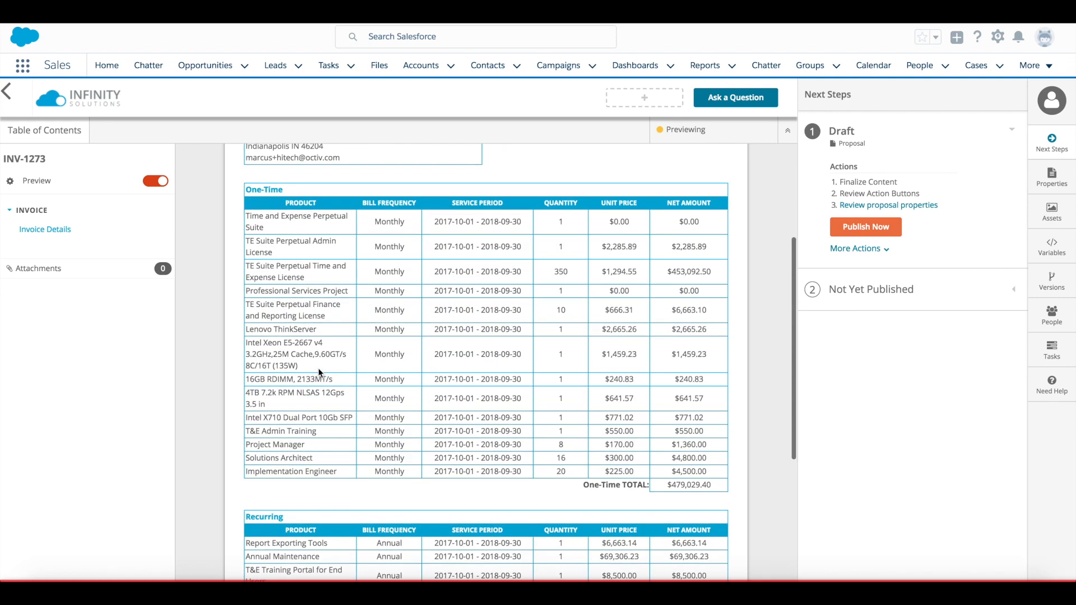
pyautogui.scroll(-3)
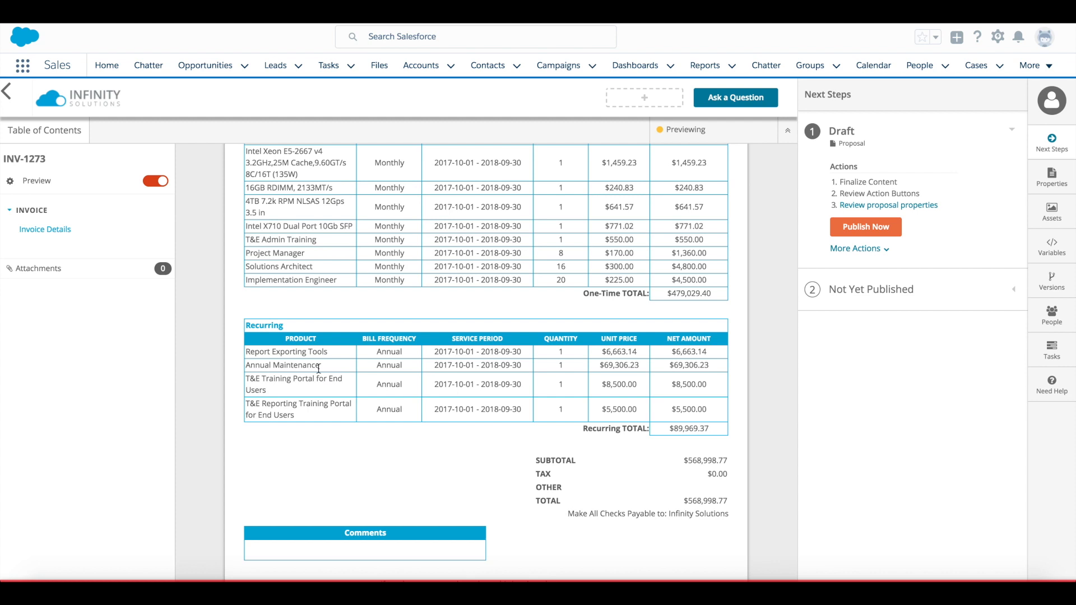
pyautogui.click(156, 182)
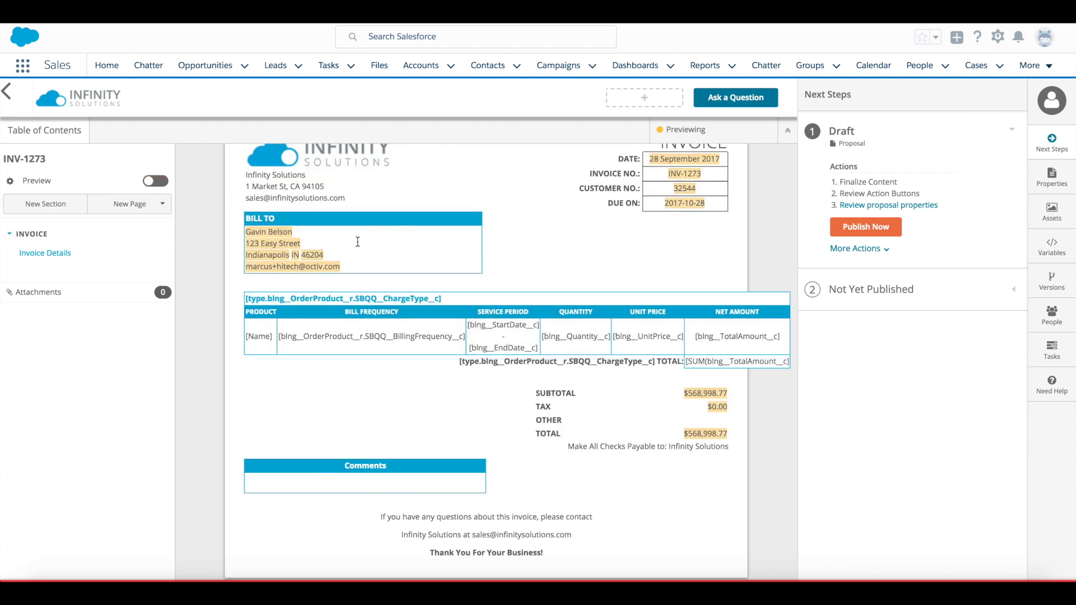
pyautogui.click(365, 481)
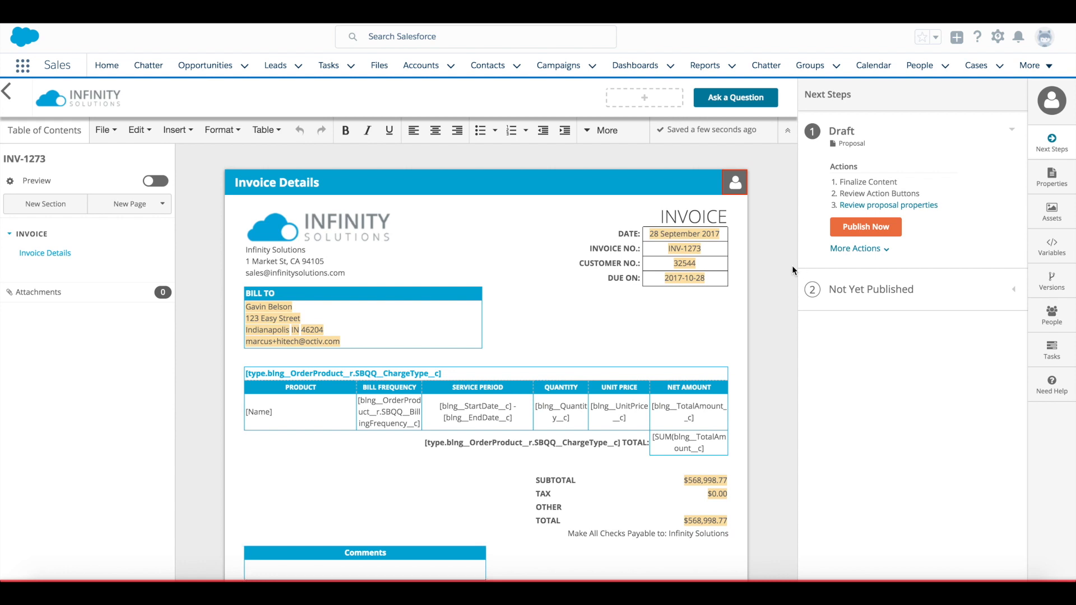
# Step: Publish the invoice as version 1 from Next Steps and look over its line items and total
pyautogui.click(865, 227)
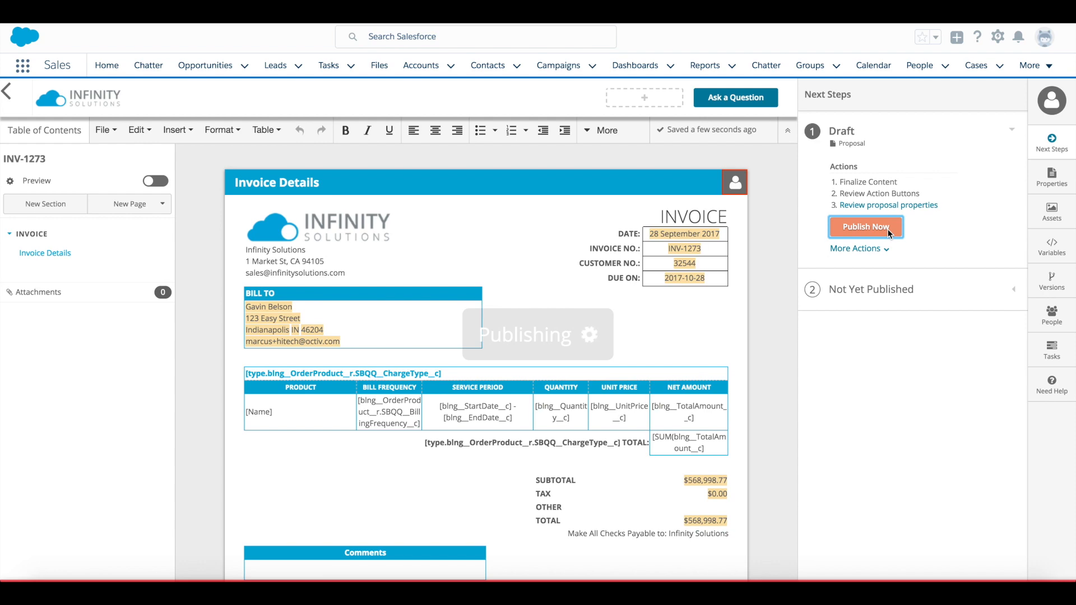
pyautogui.click(864, 227)
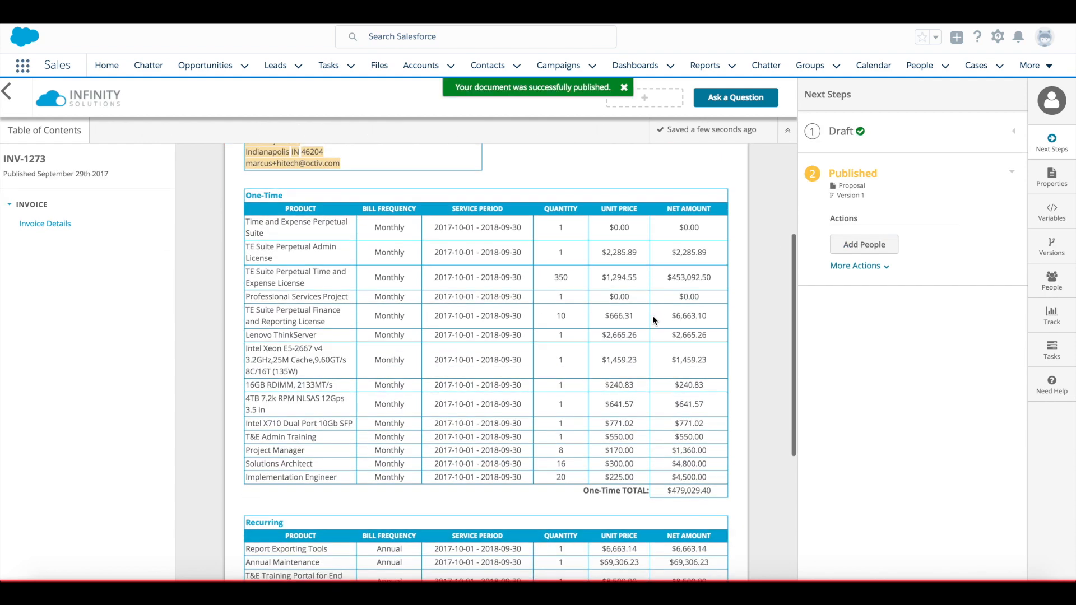
pyautogui.scroll(-3)
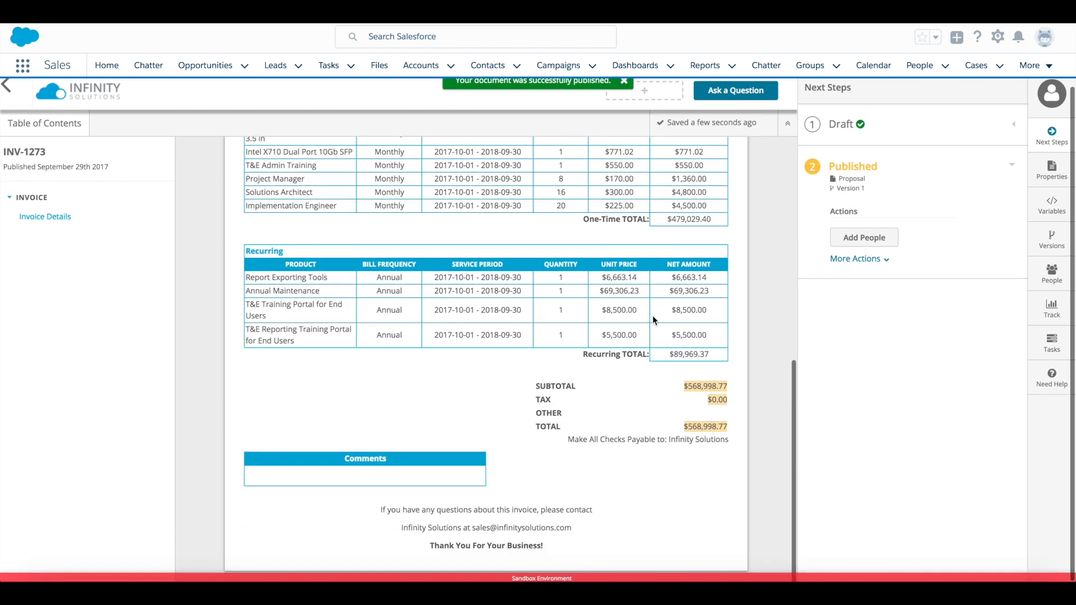
pyautogui.scroll(3)
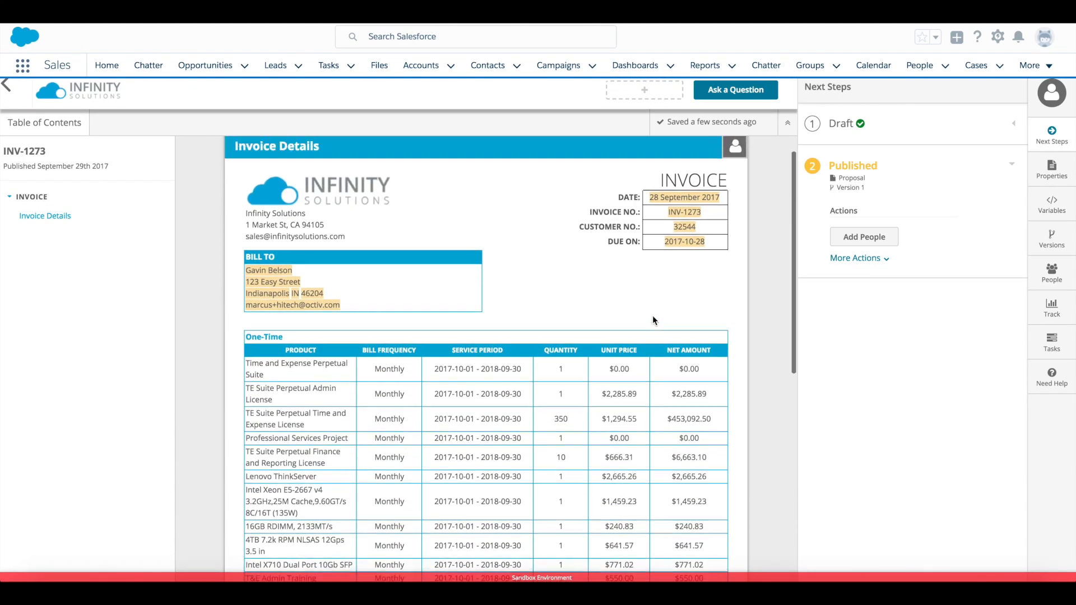
# Step: Add bill-to contact Gavin Belson as a recipient and start the Send Email Now flow
pyautogui.click(862, 237)
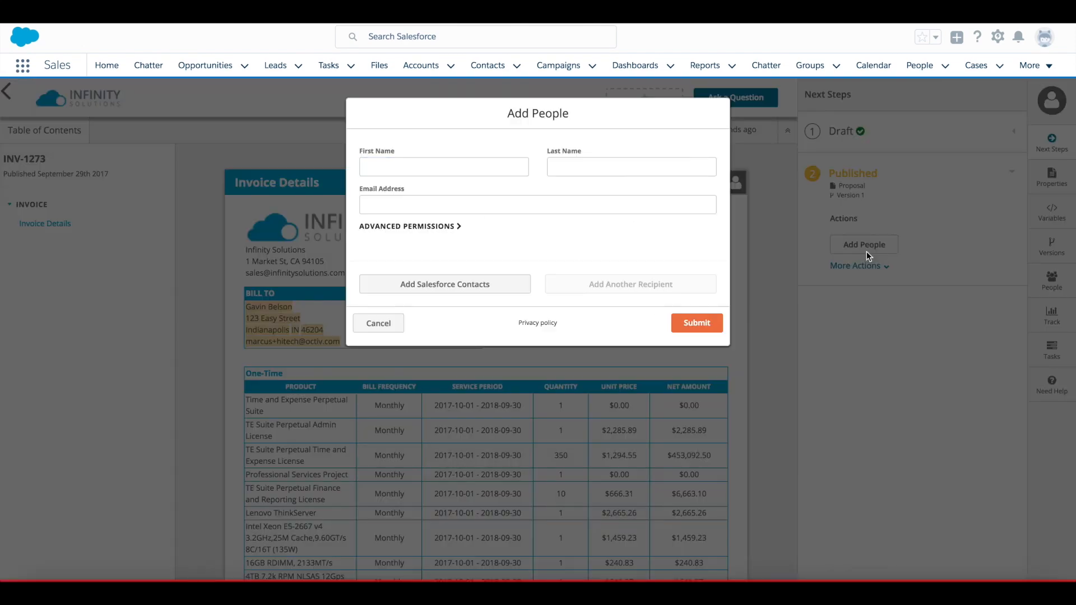
pyautogui.click(694, 322)
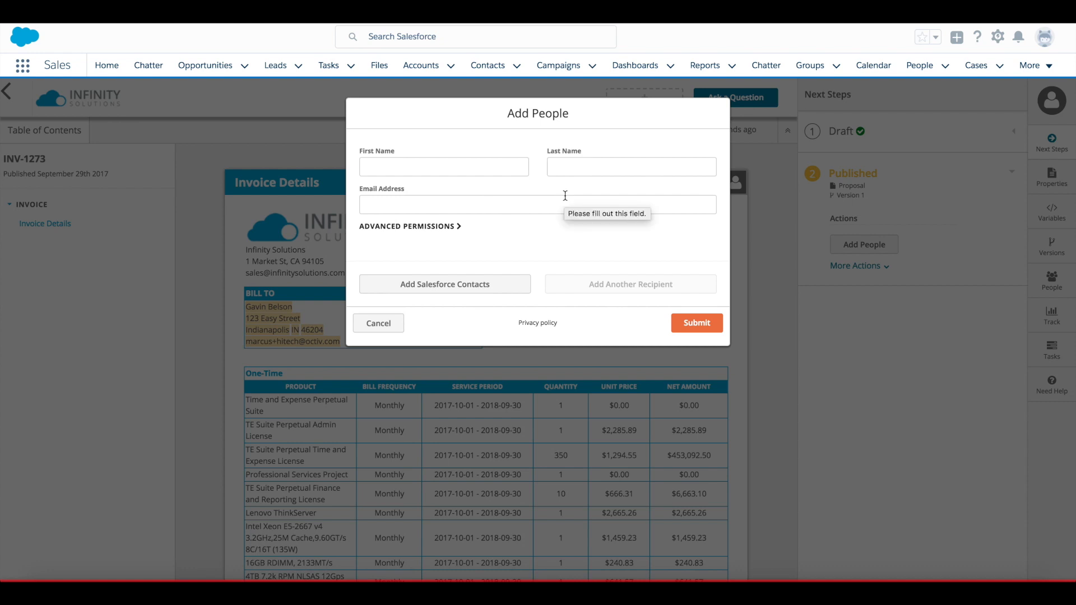
pyautogui.click(444, 166)
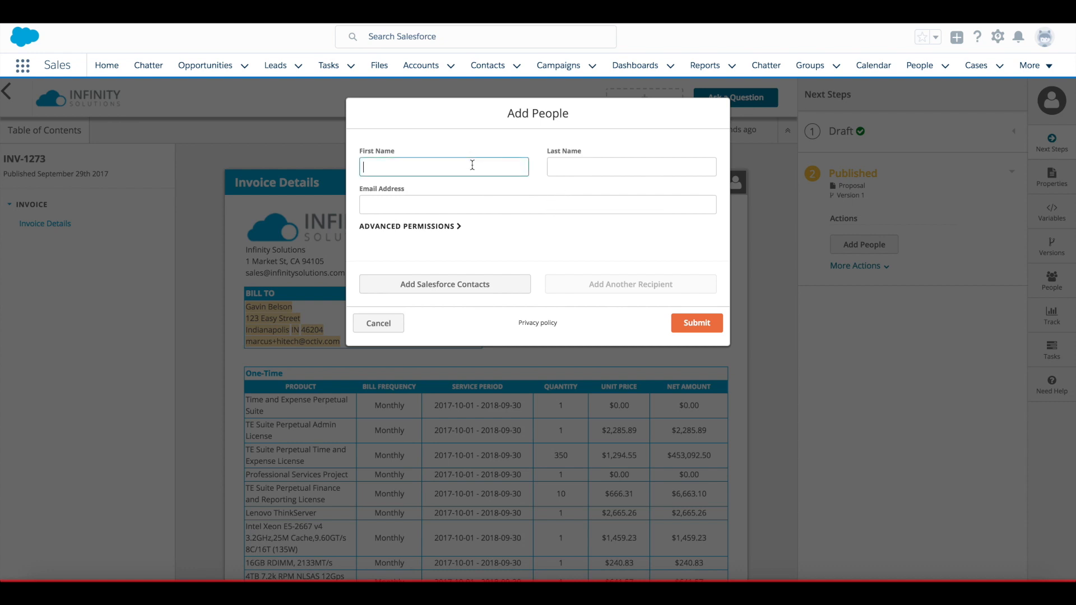
pyautogui.write('Gavin')
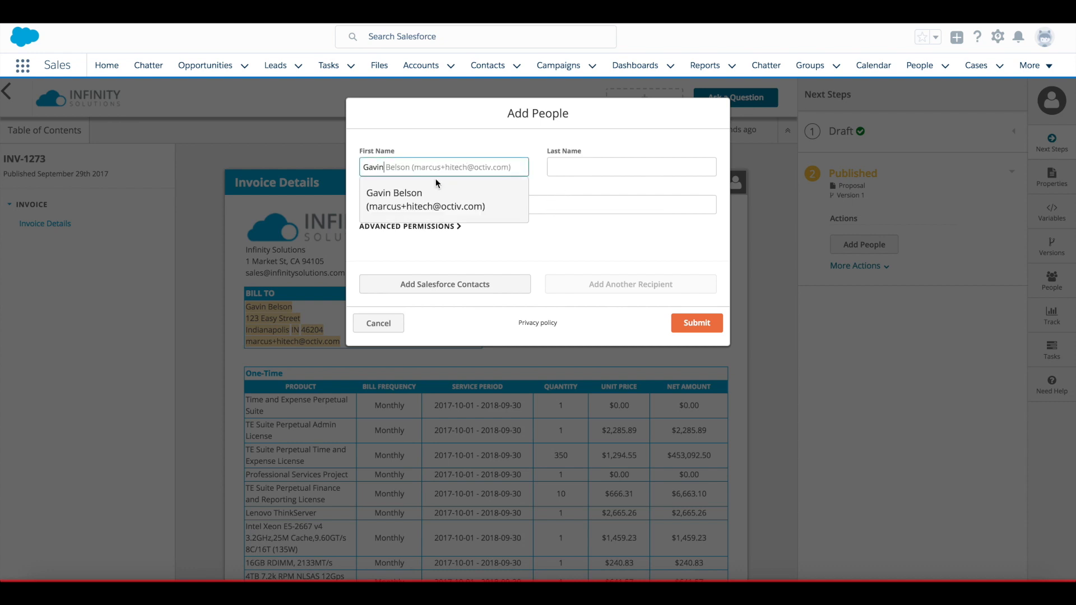
pyautogui.click(426, 200)
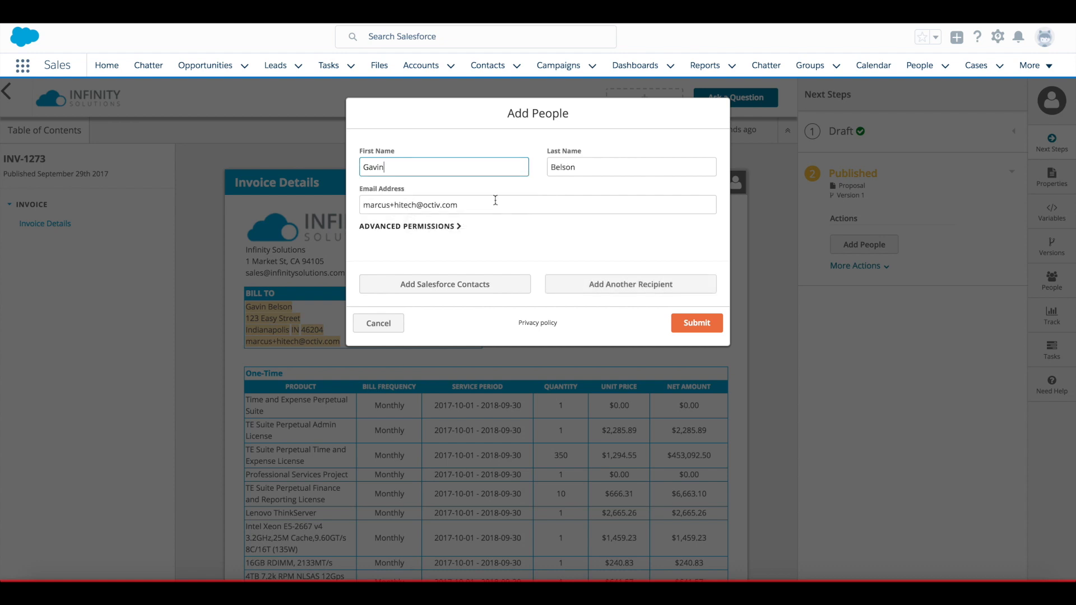
pyautogui.click(536, 204)
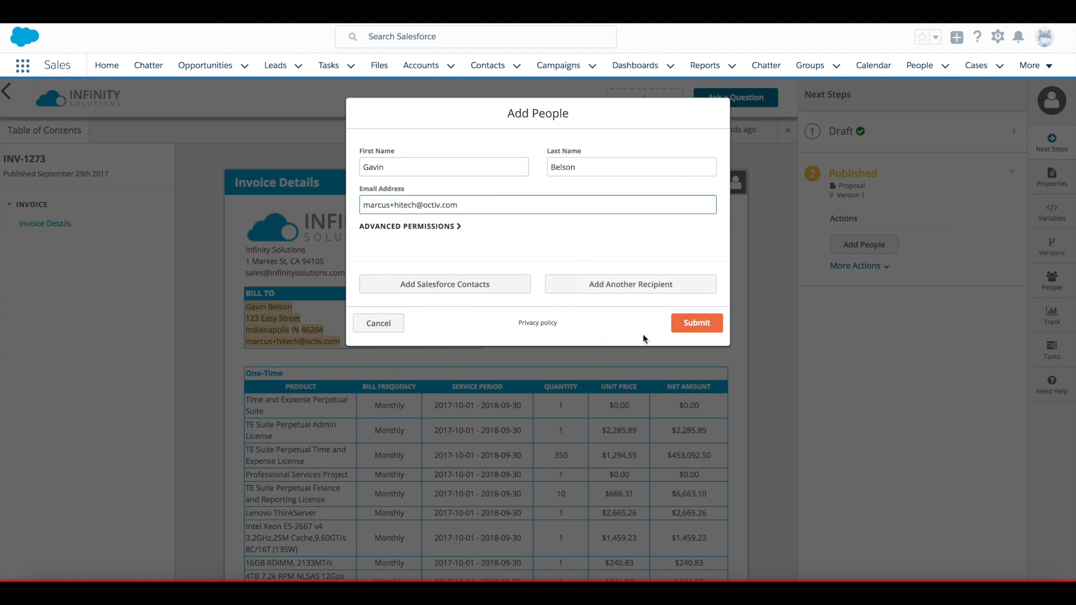
pyautogui.click(696, 322)
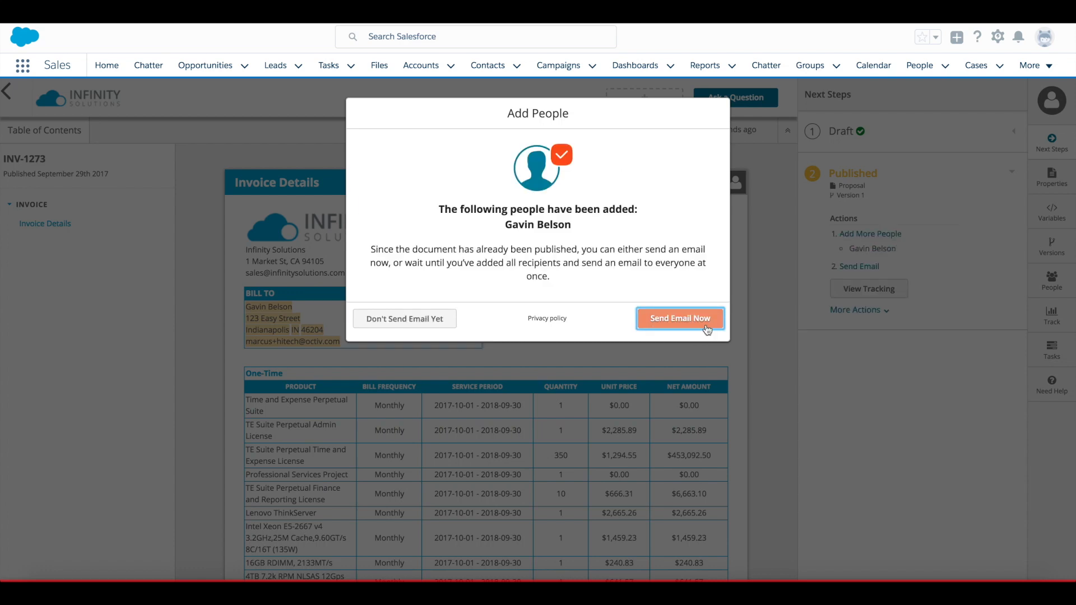
pyautogui.click(679, 319)
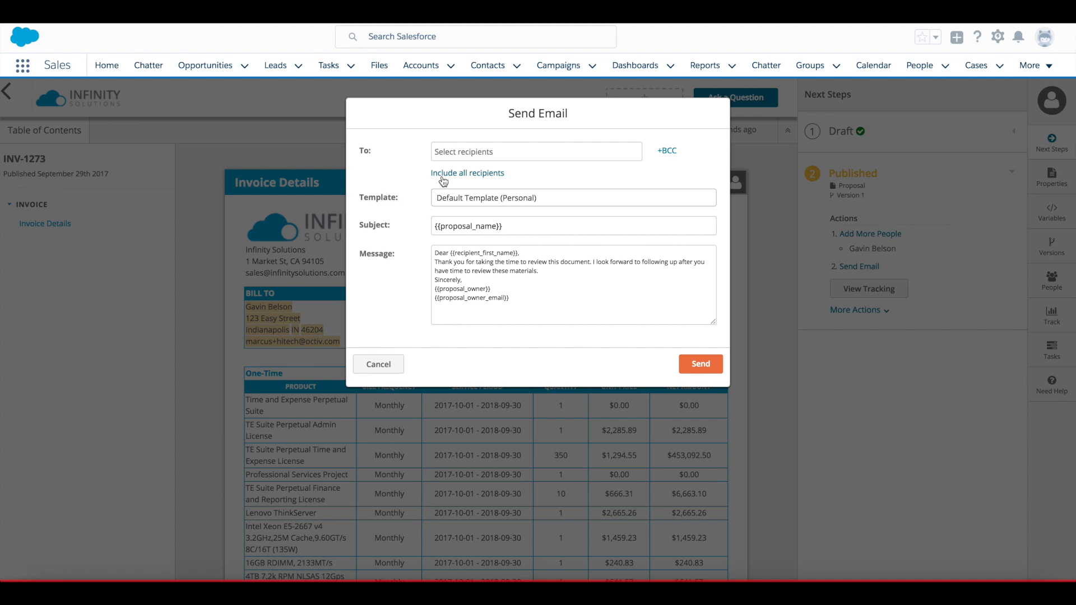
# Step: Send the INV-1273 email to Gavin Belson and view the document from his Gmail inbox
pyautogui.click(468, 173)
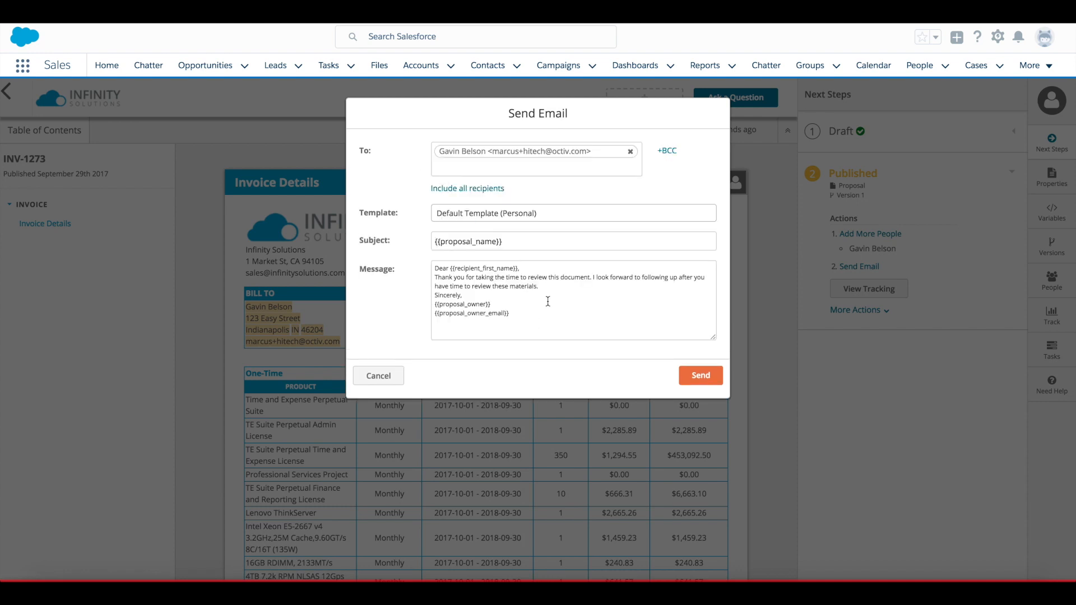
pyautogui.click(565, 290)
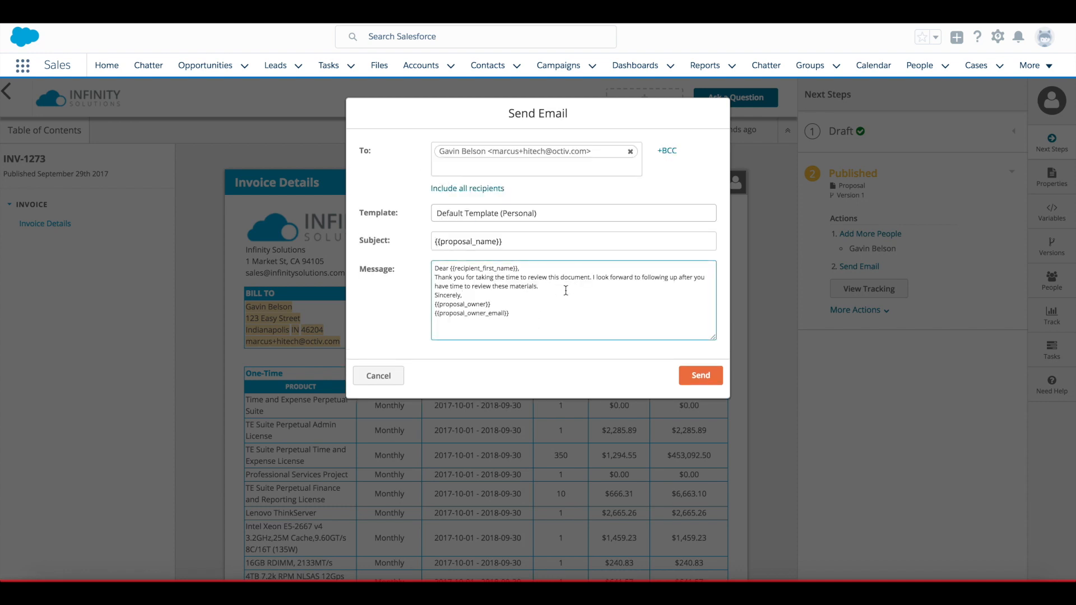
pyautogui.click(699, 376)
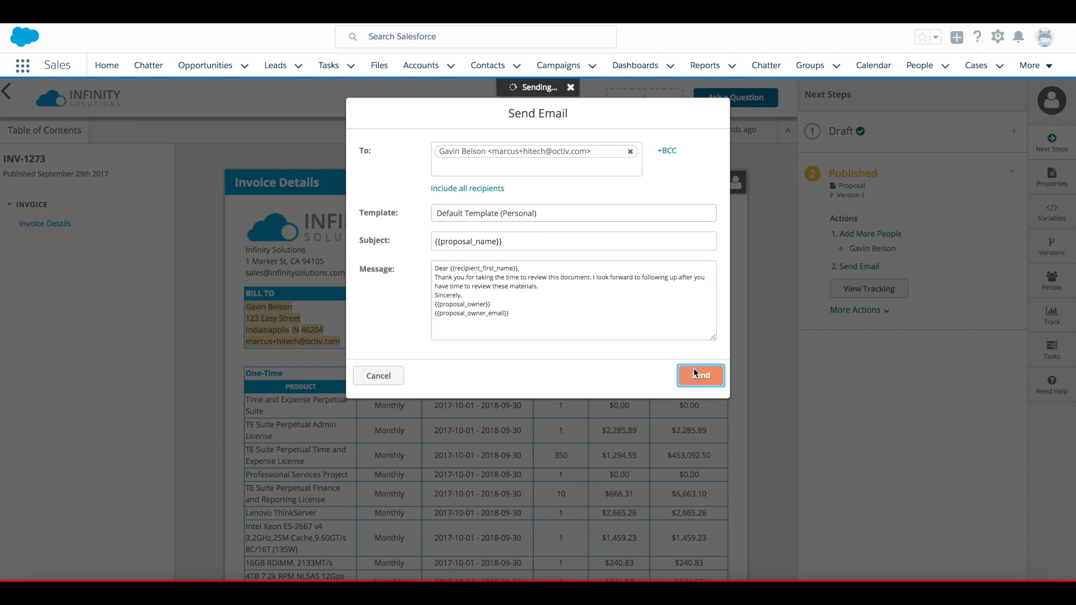
pyautogui.click(700, 376)
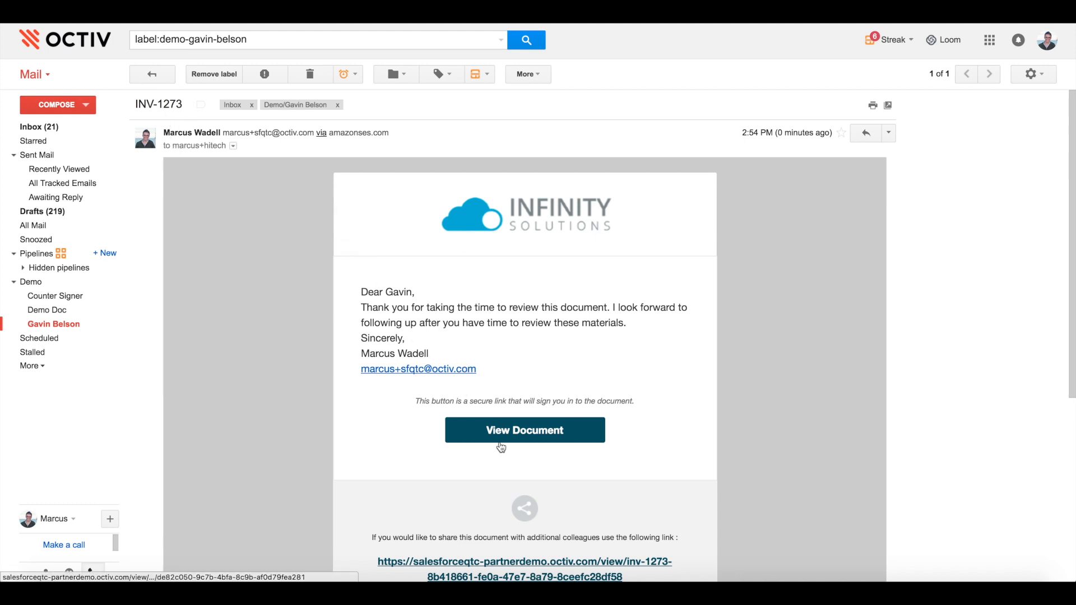
pyautogui.click(524, 430)
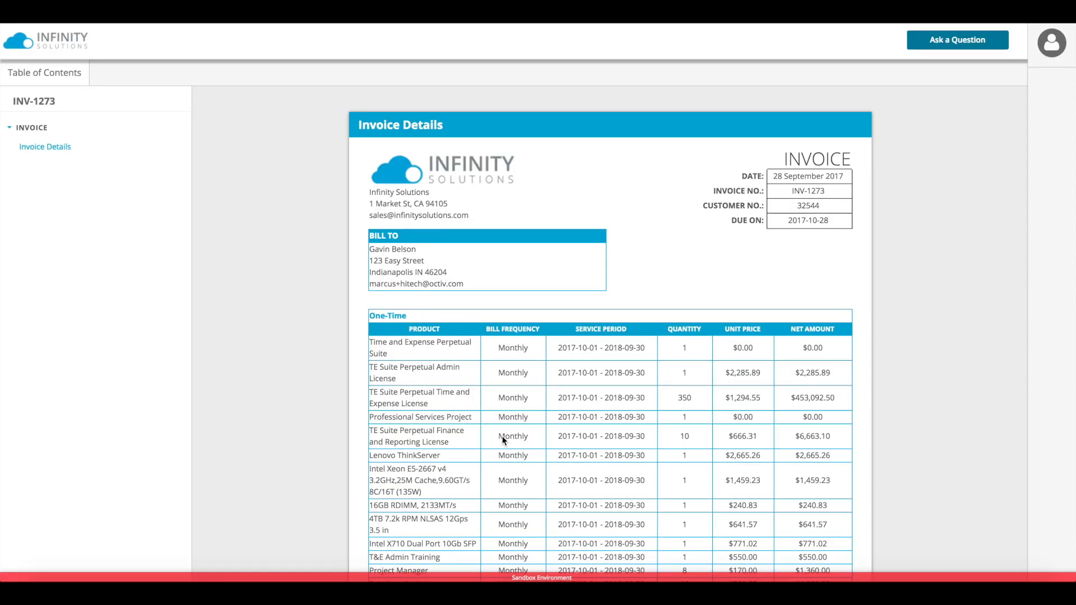
pyautogui.scroll(-3)
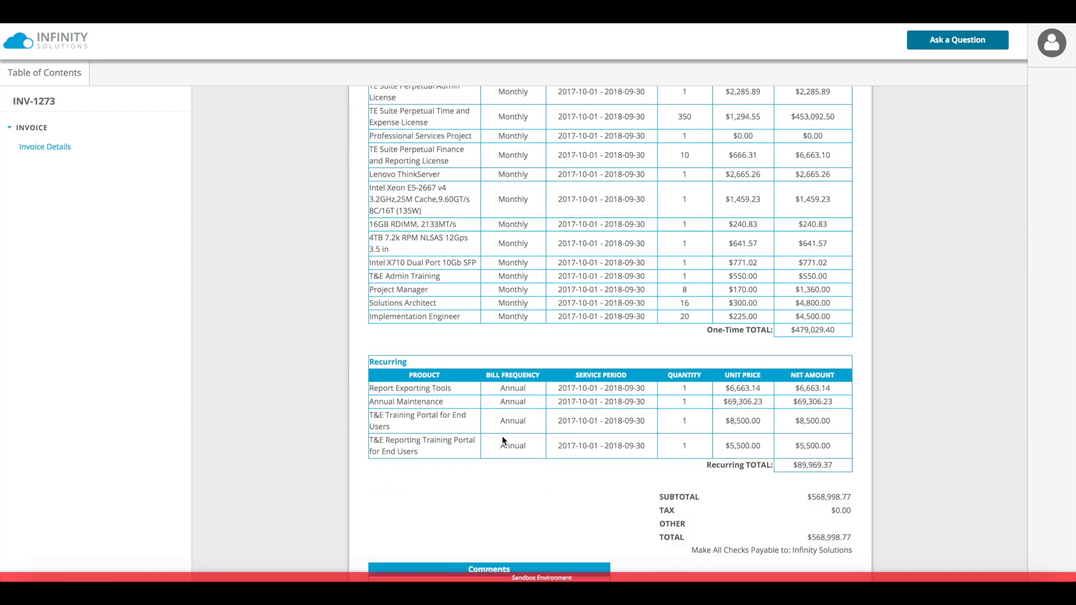
pyautogui.scroll(-3)
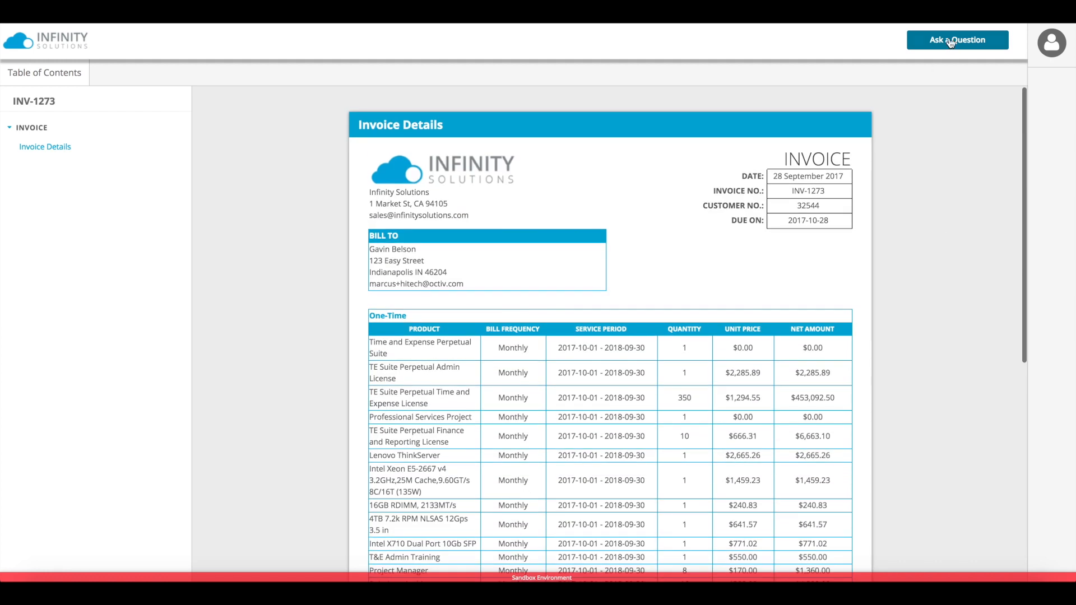
pyautogui.click(956, 39)
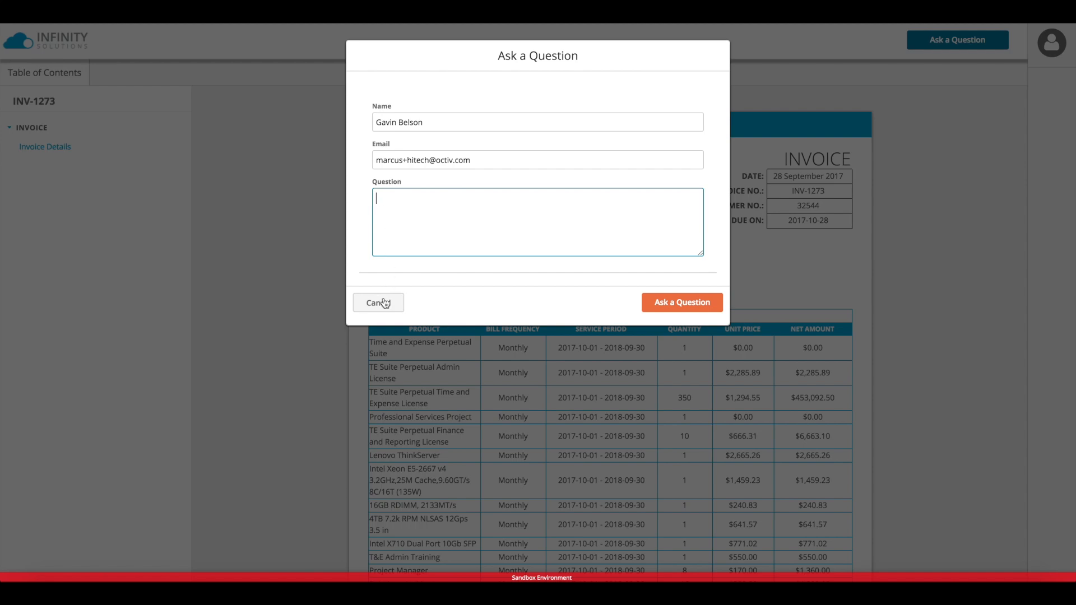
pyautogui.click(377, 302)
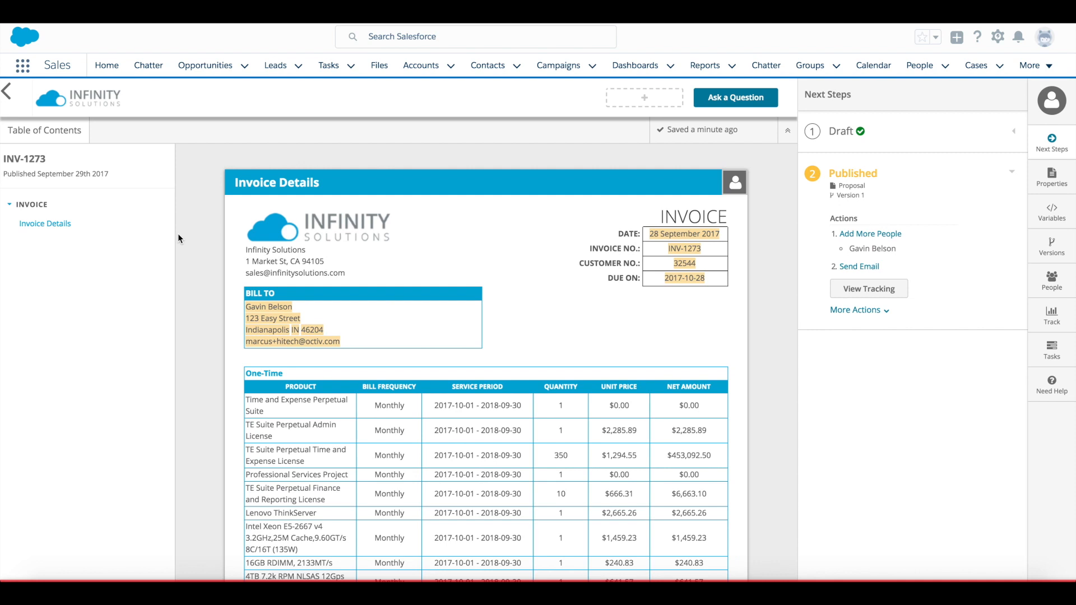
pyautogui.moveTo(735, 310)
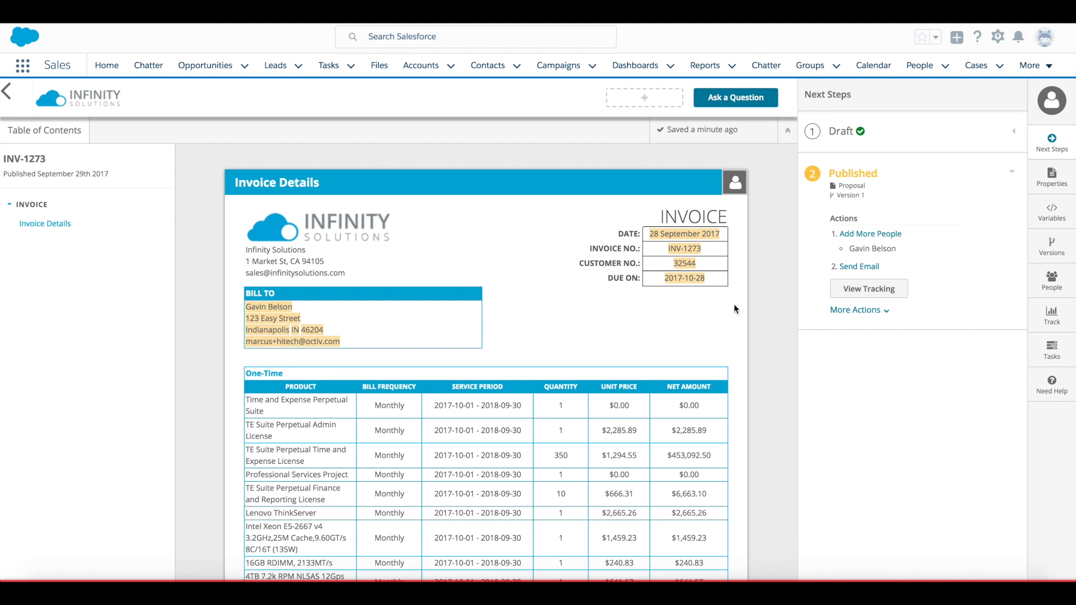
pyautogui.moveTo(943, 242)
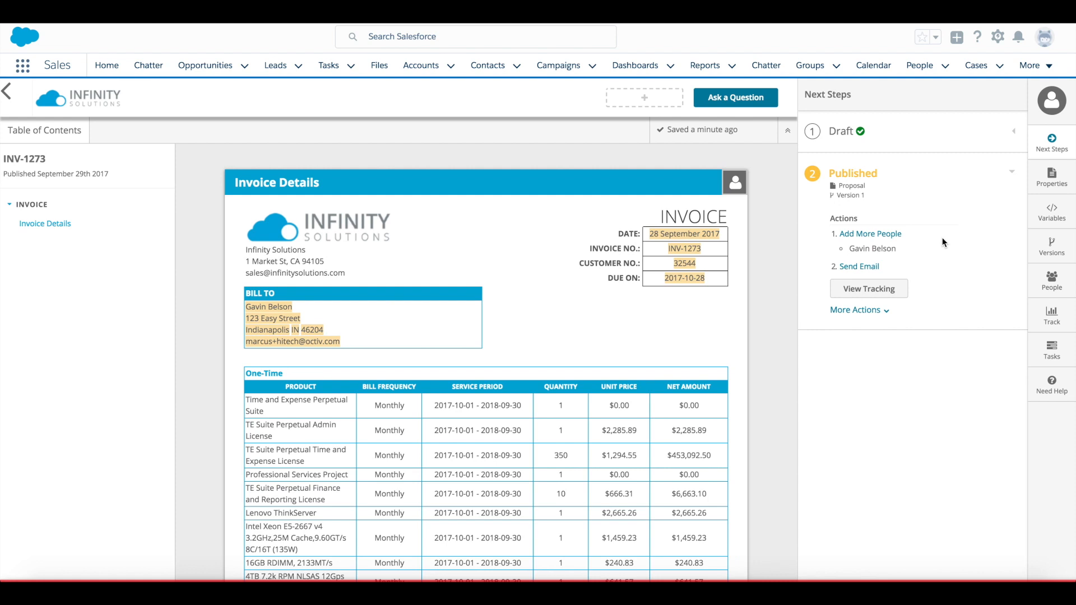
pyautogui.moveTo(1050, 316)
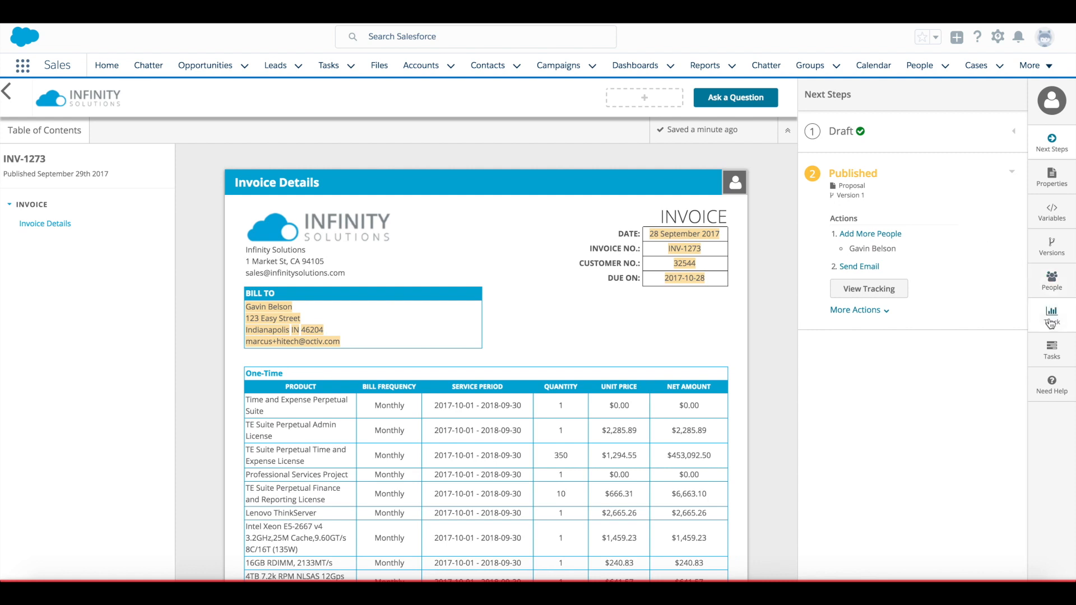
# Step: Show the Track panel for INV-1273 with zero views and its publishing activity history
pyautogui.click(1051, 316)
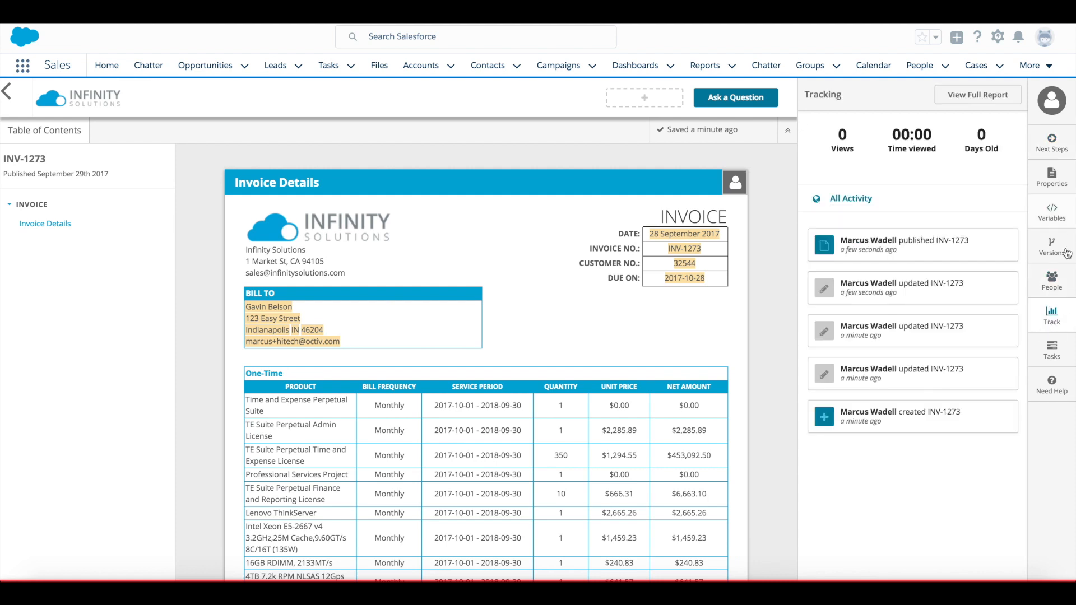
pyautogui.moveTo(977, 94)
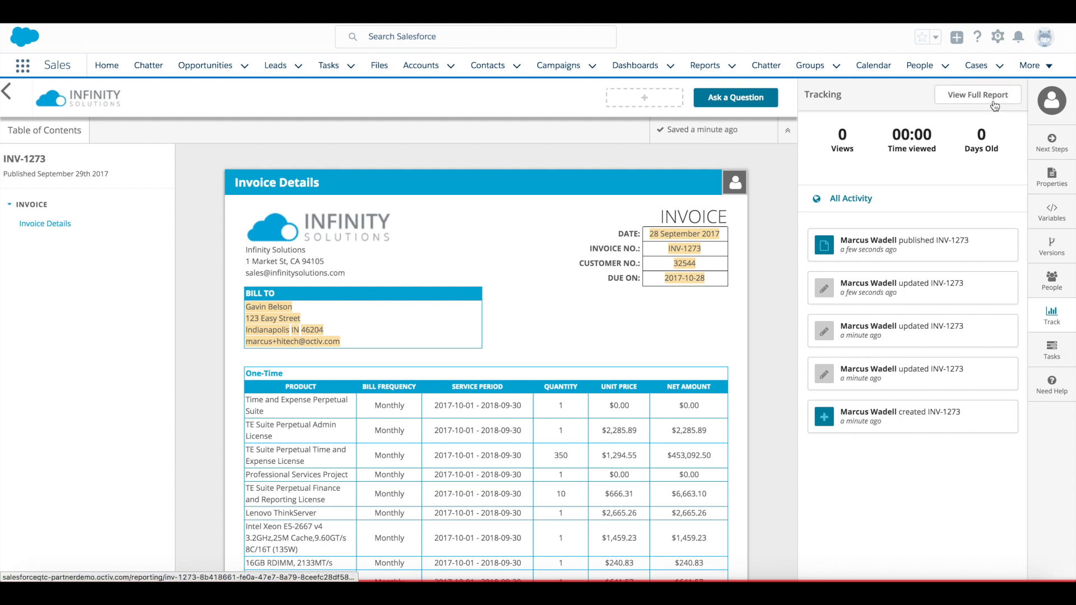
# Step: View the full report's Content time-per-section and Recipients breakdown: Gavin Belson, one view, 30 seconds
pyautogui.click(977, 94)
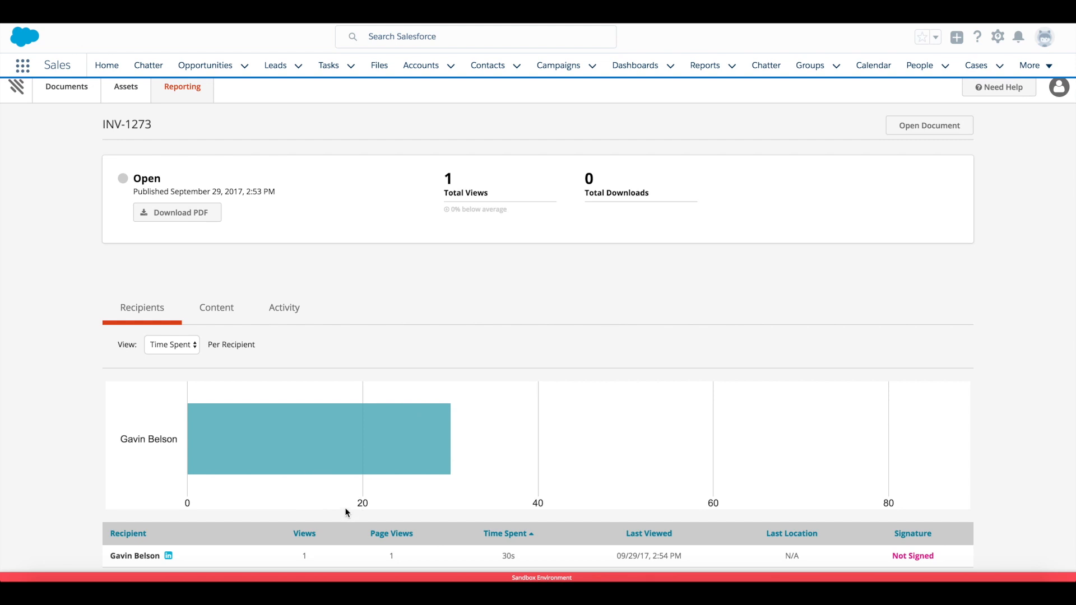
pyautogui.moveTo(296, 401)
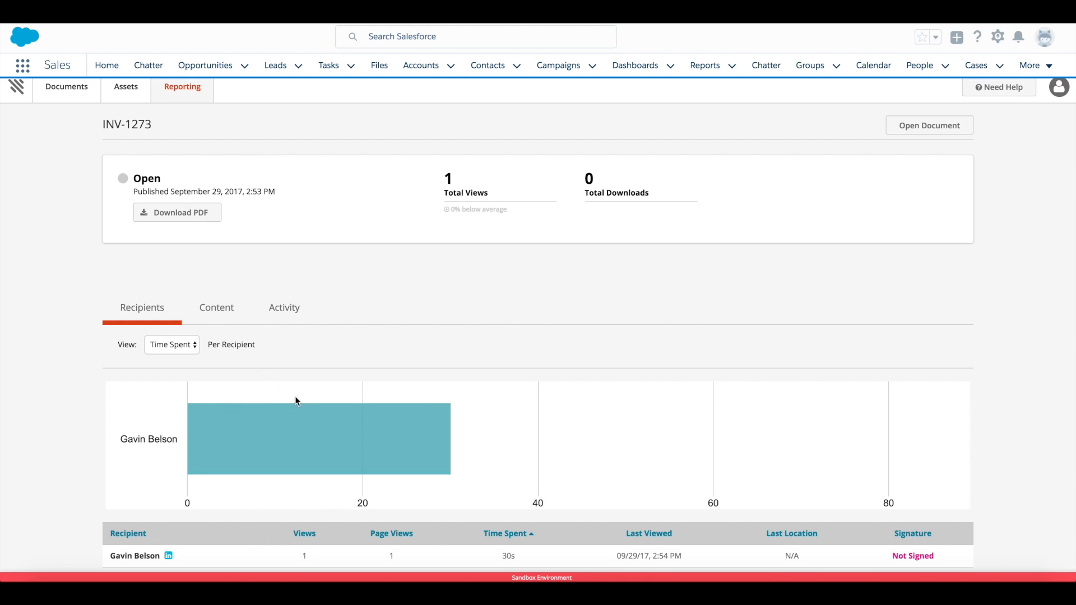
pyautogui.click(217, 307)
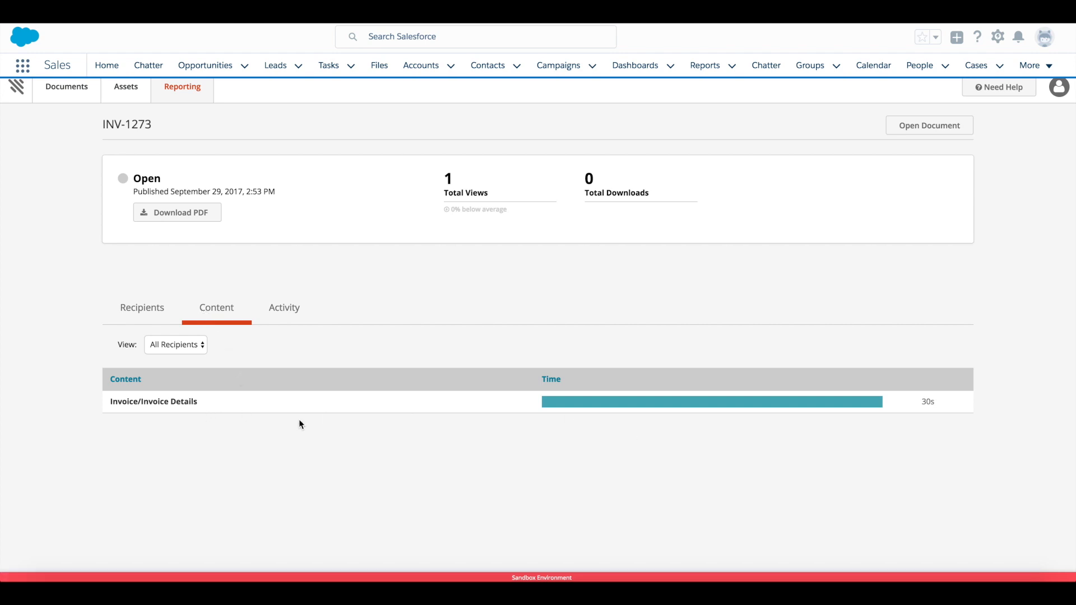
pyautogui.moveTo(162, 319)
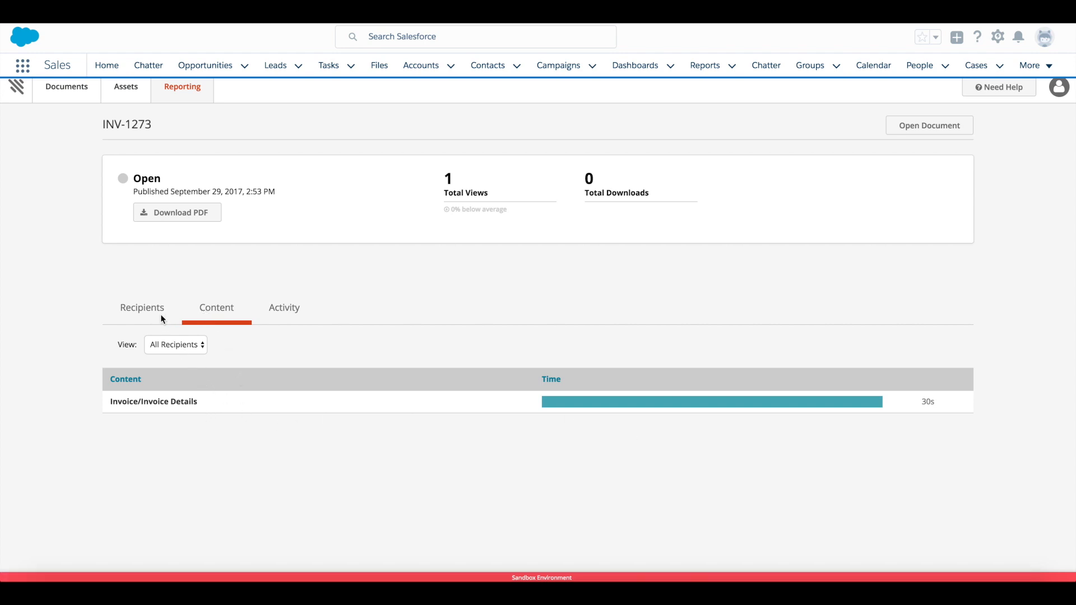
pyautogui.click(142, 307)
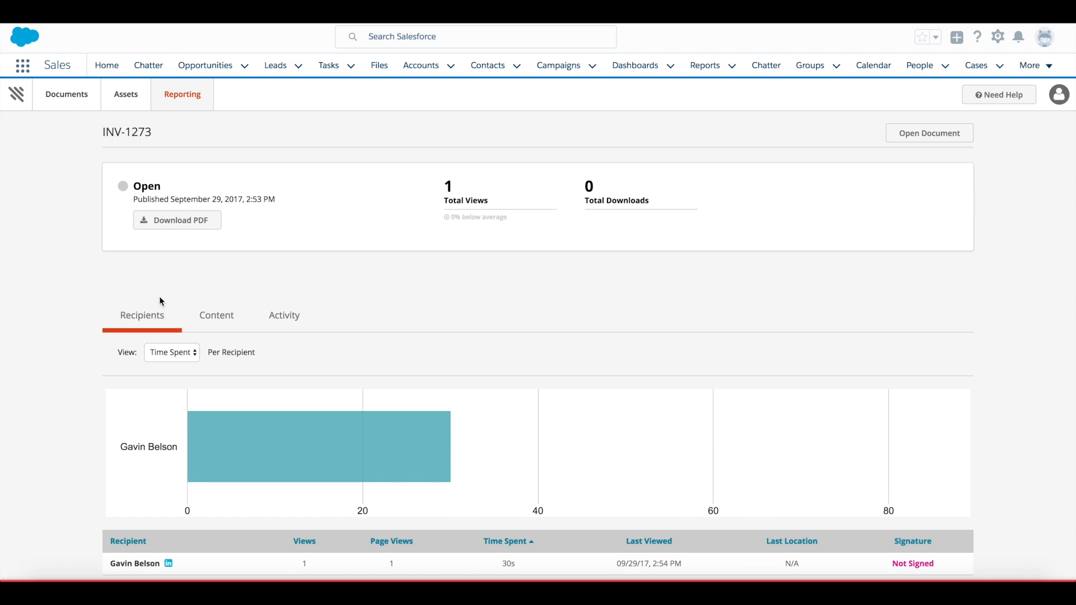
pyautogui.moveTo(82, 201)
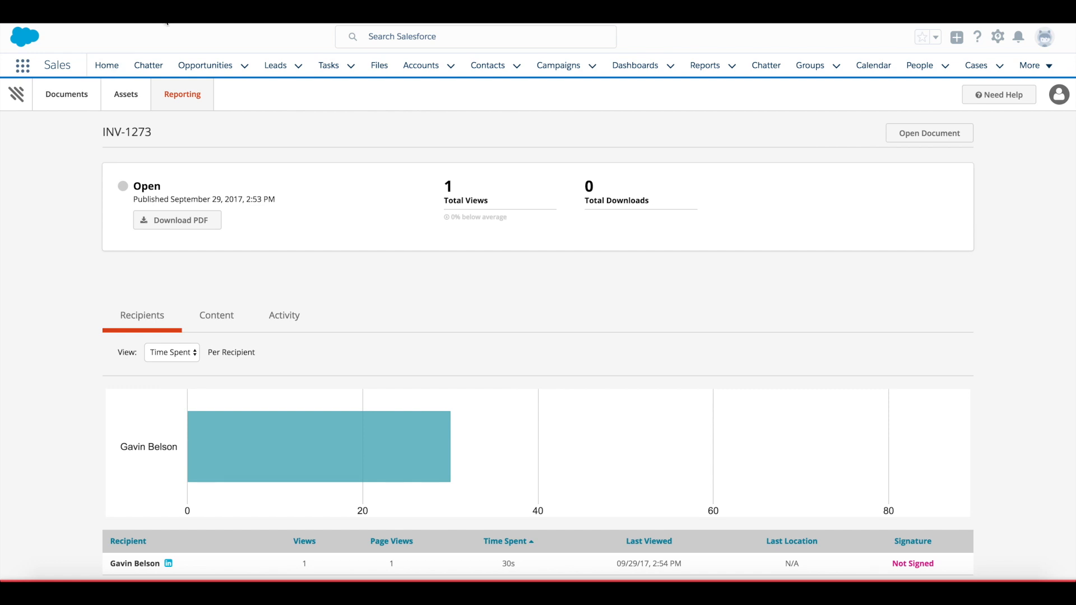
# Step: Reopen the INV-1273 document via Open Document on the reporting page
pyautogui.click(927, 132)
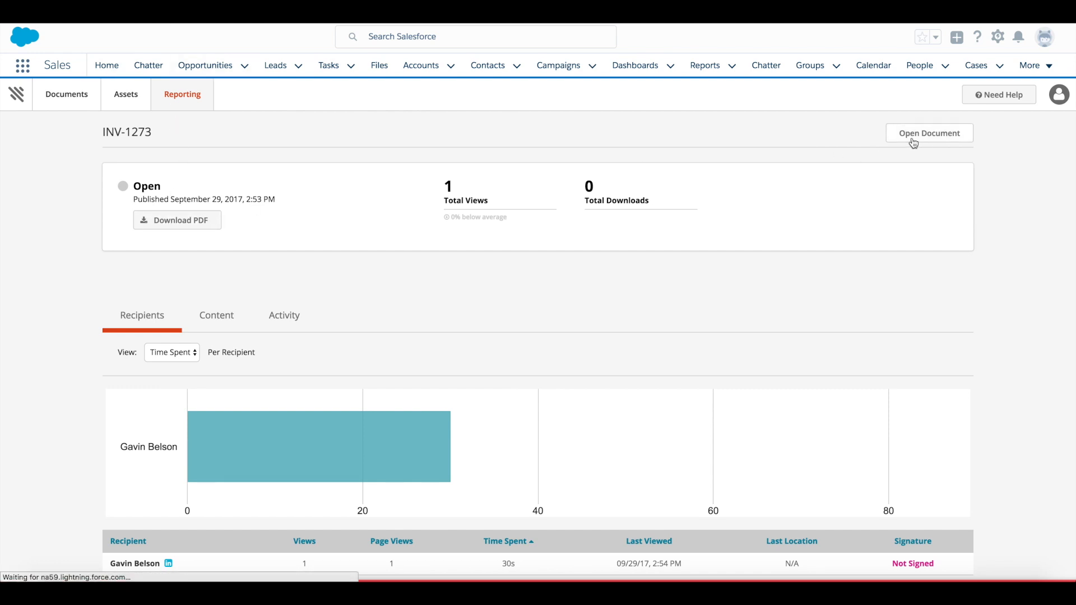
pyautogui.click(928, 132)
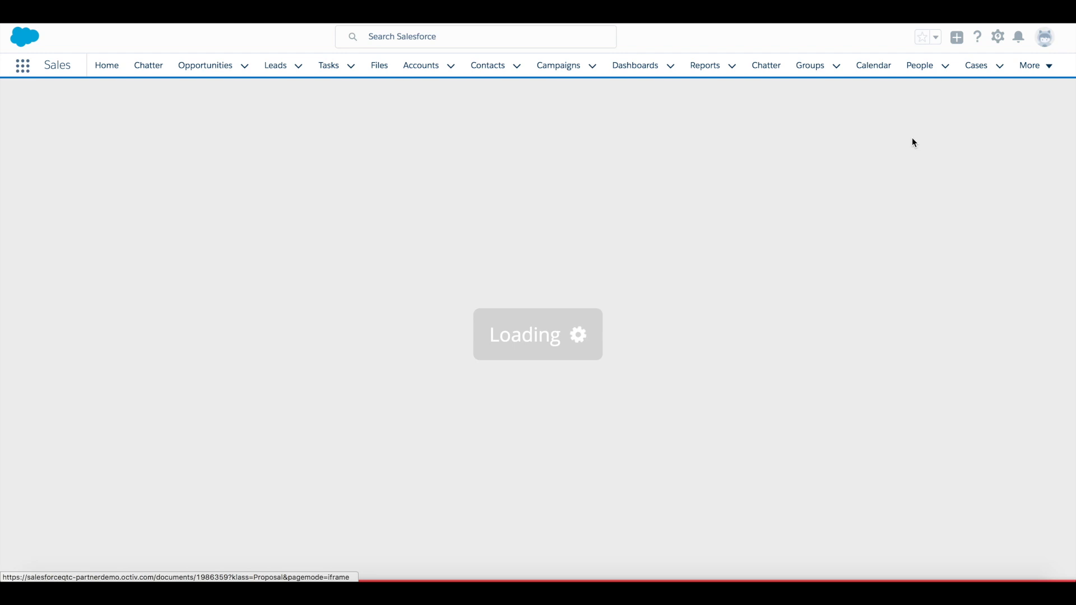